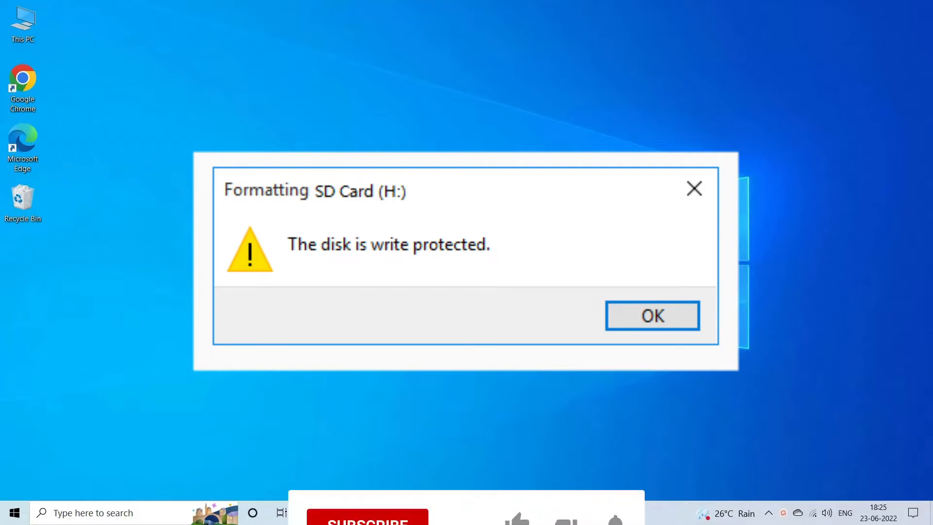
Dismiss the 'disk is write protected' error for the SD card (H:).
click(368, 457)
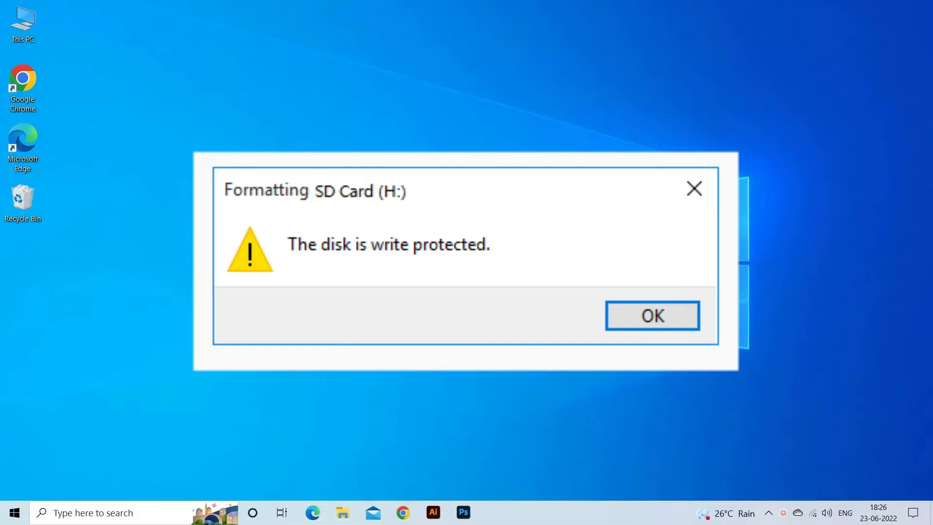
click(651, 315)
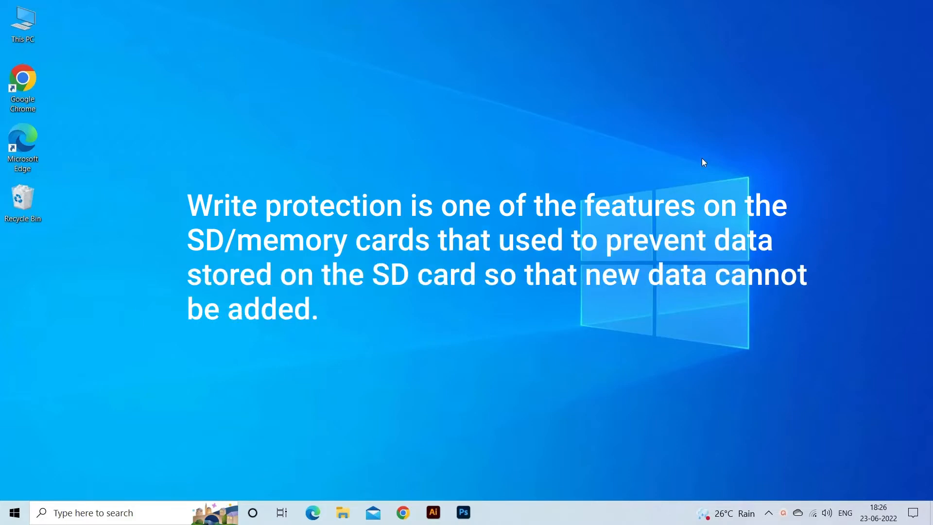
mouse_move(709, 162)
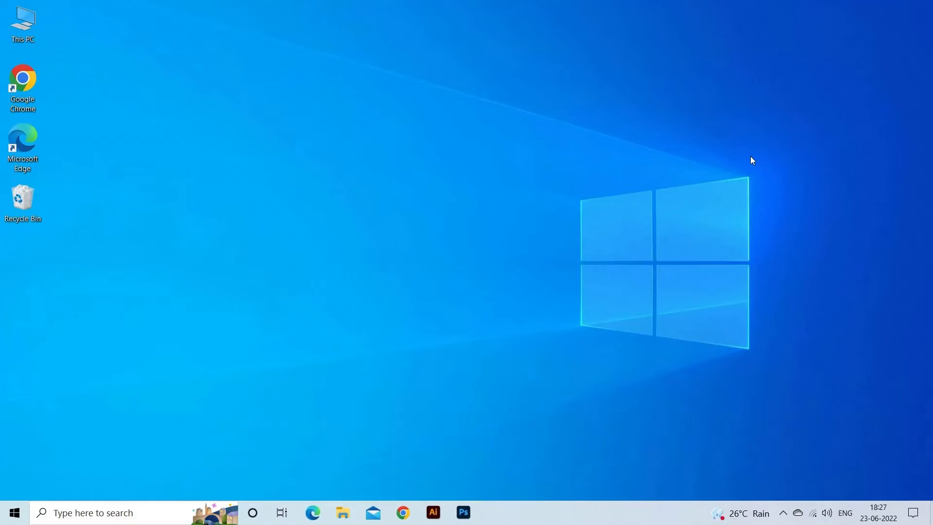
mouse_move(756, 149)
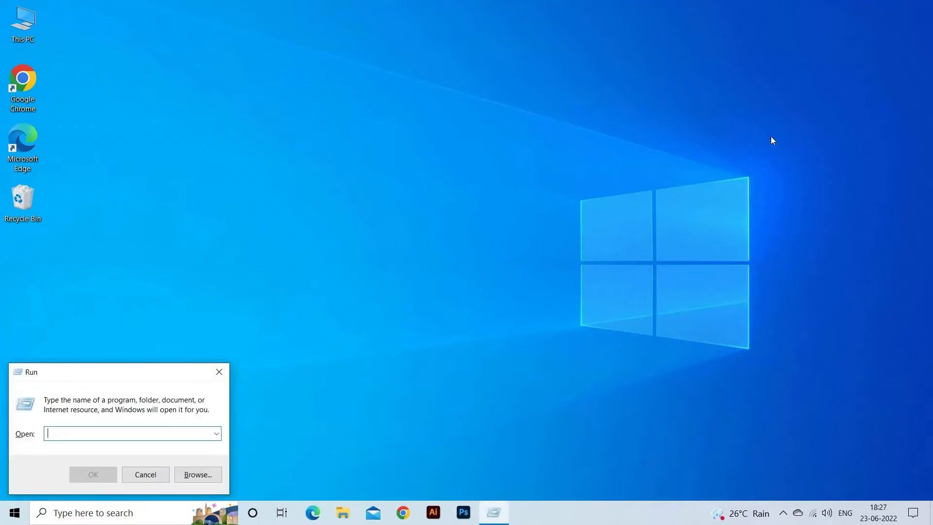
Launch Command Prompt via Run (cmd) and start DiskPart from it.
text(C)
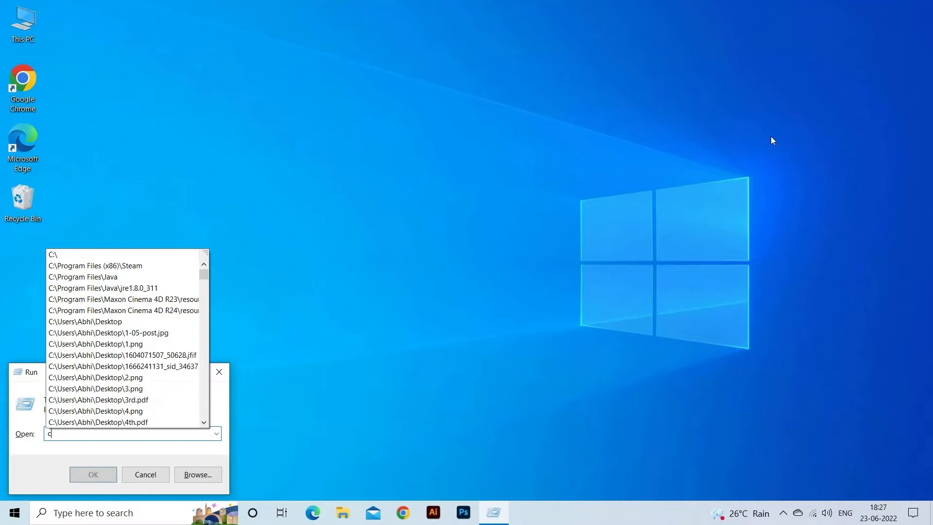
text(md)
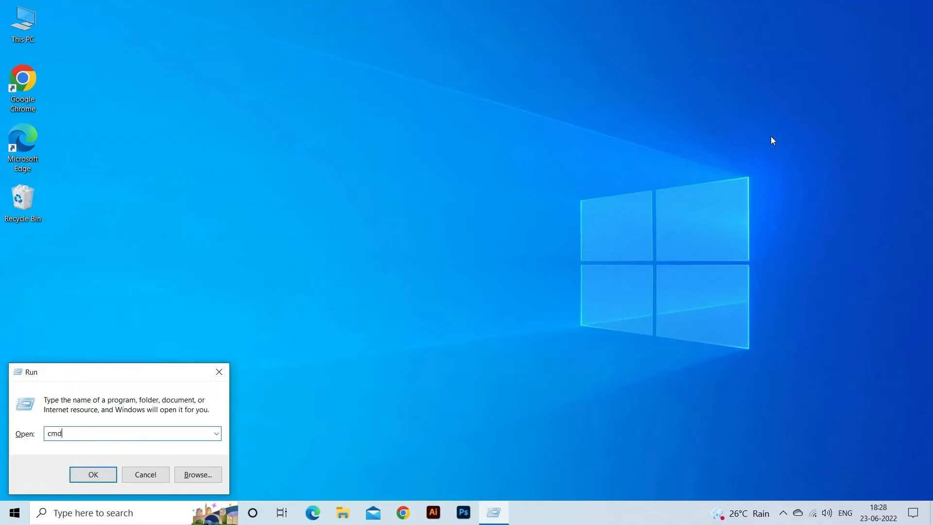
click(93, 474)
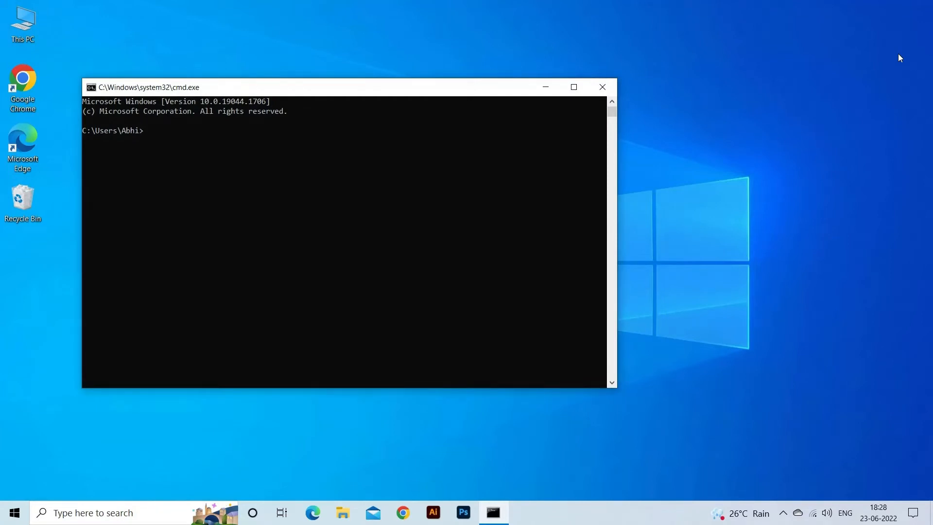
text(diskpar)
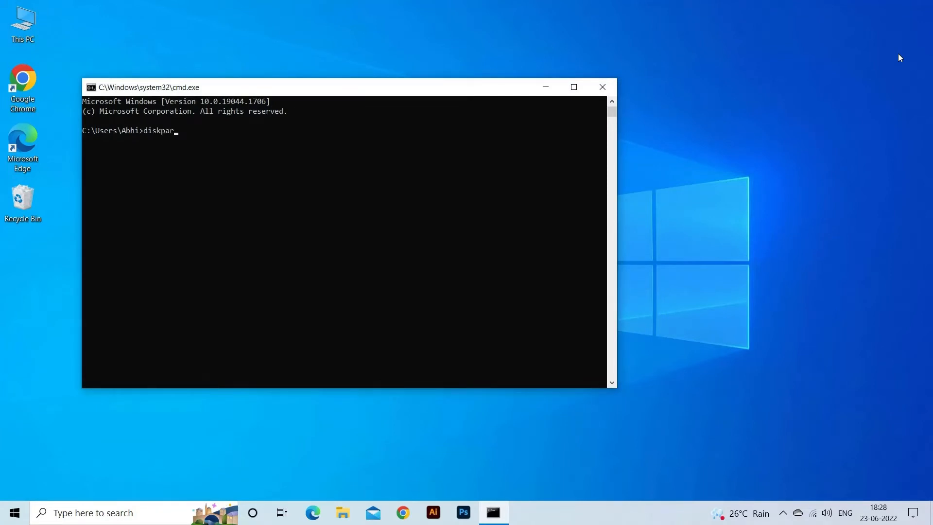
text(t)
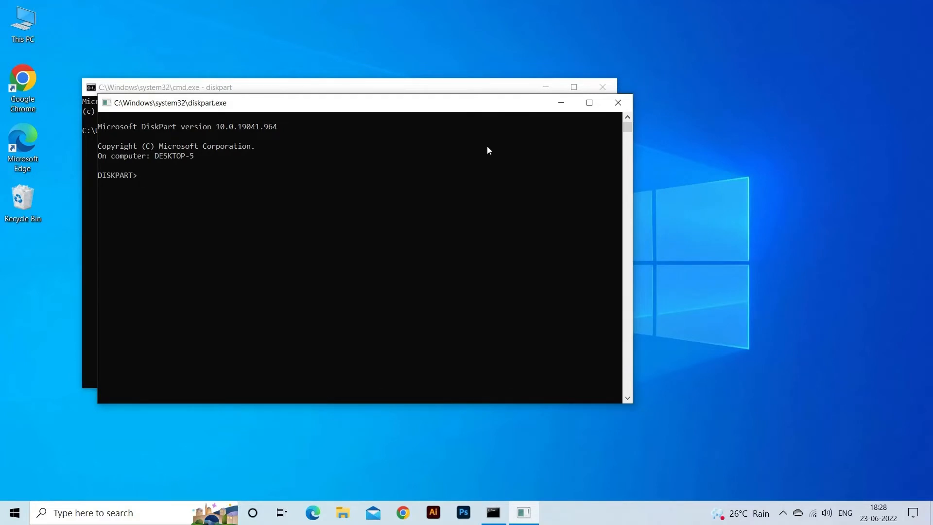
List the disks, select disk 2 and clear its readonly attribute.
text(list disk)
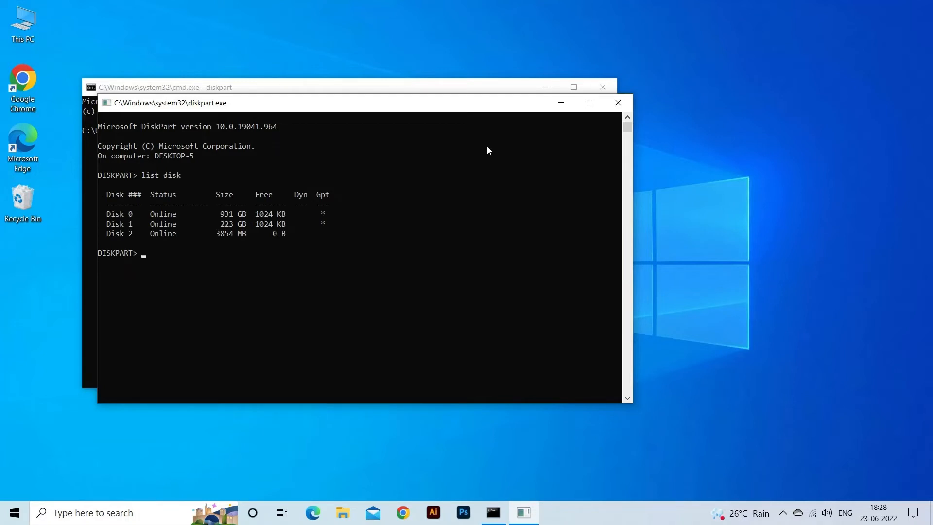
text(select disk 2)
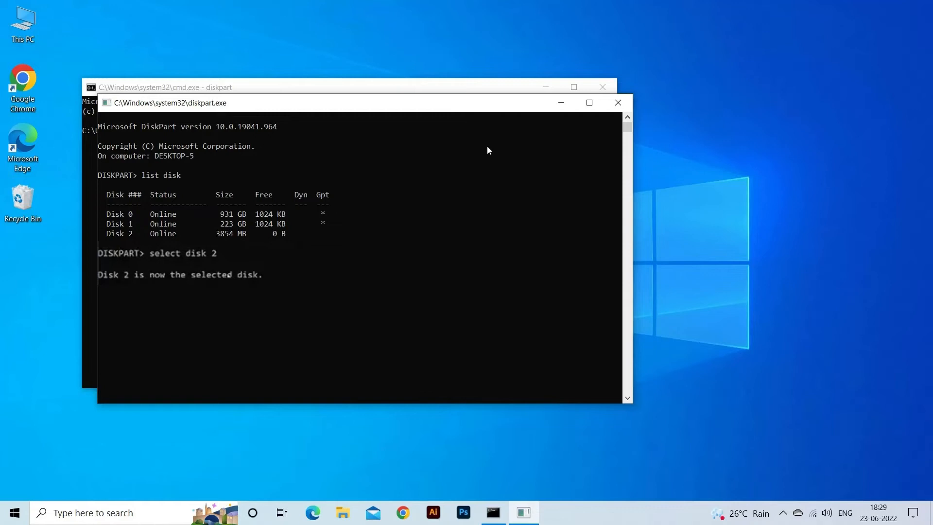
text(attributes disk clear readonly)
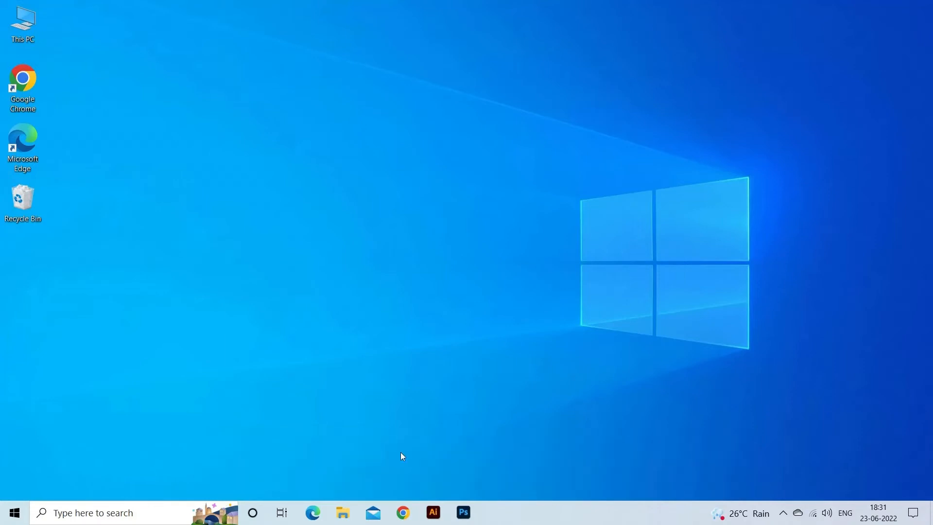
mouse_move(405, 457)
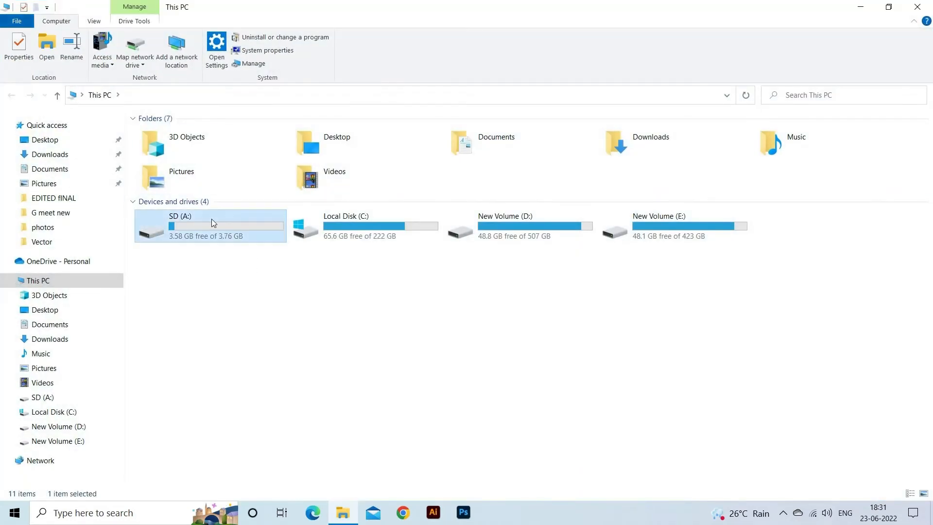
Bring up the shortcut menu for the SD (A:) drive in This PC.
right_click(211, 224)
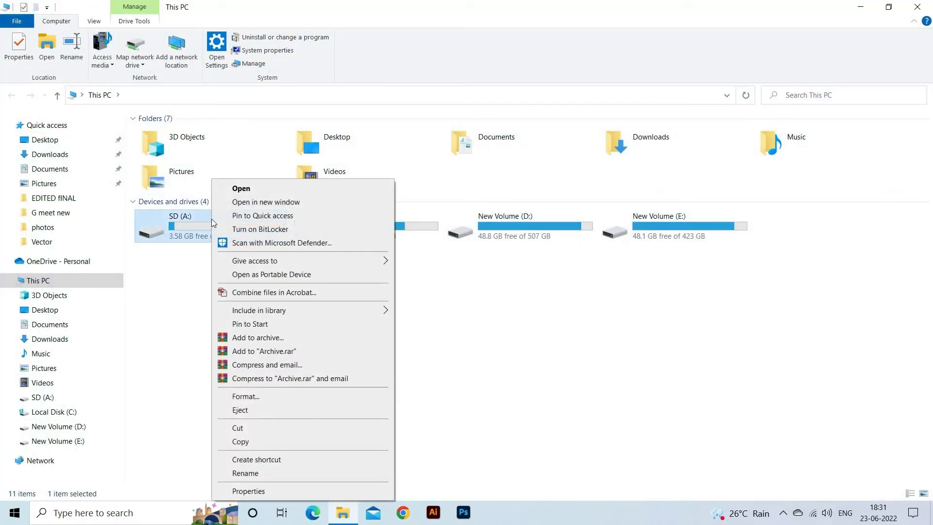
mouse_move(271, 246)
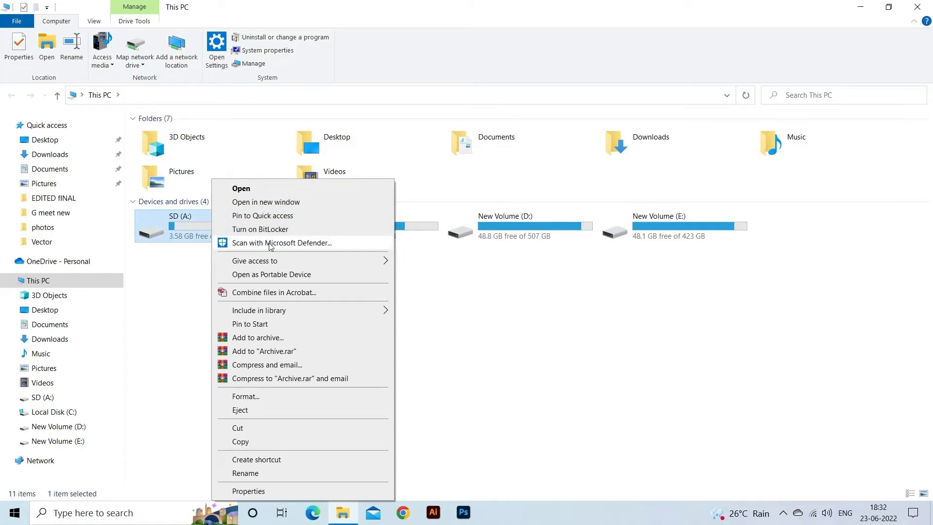
Run a full Microsoft Defender scan of the SD drive and close Windows Security.
click(282, 243)
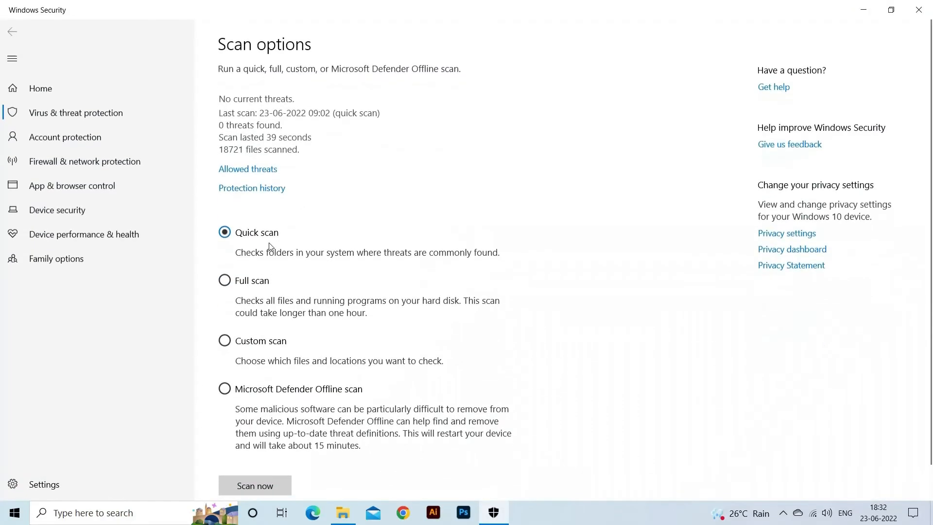
click(254, 485)
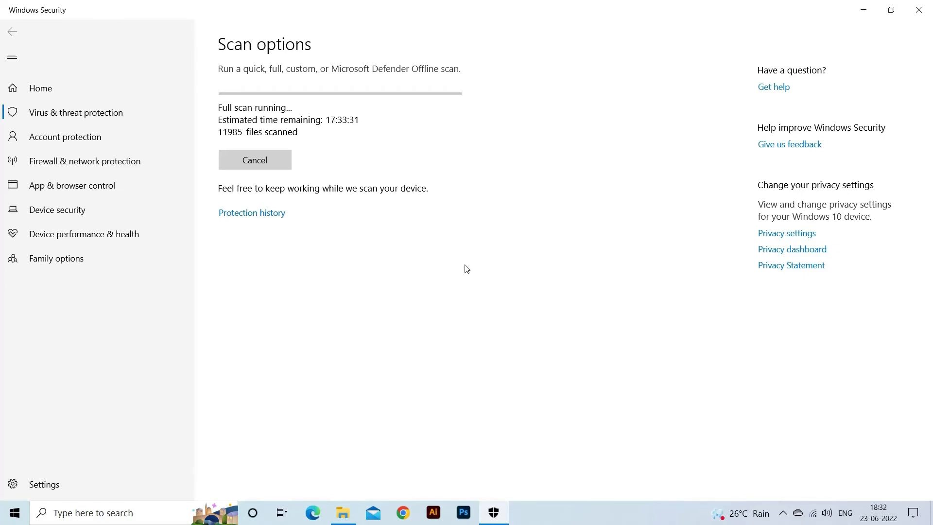
click(918, 9)
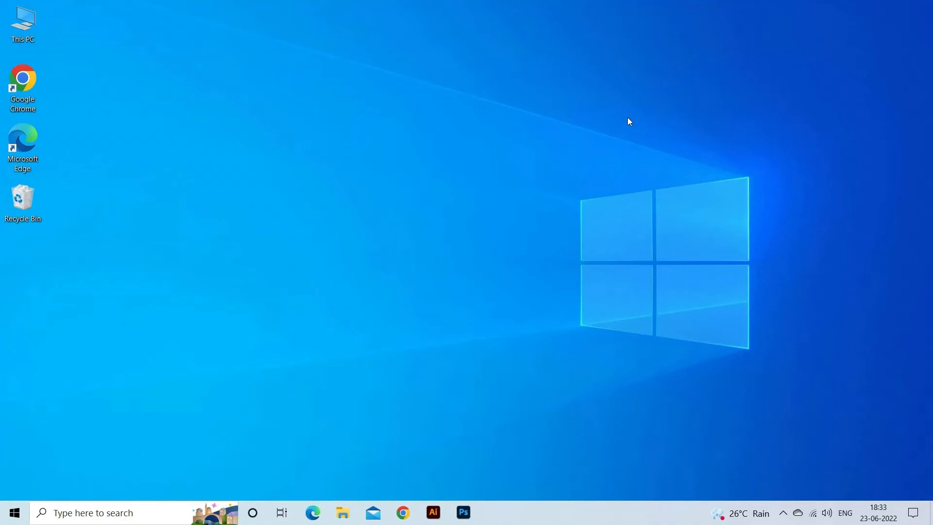
mouse_move(242, 78)
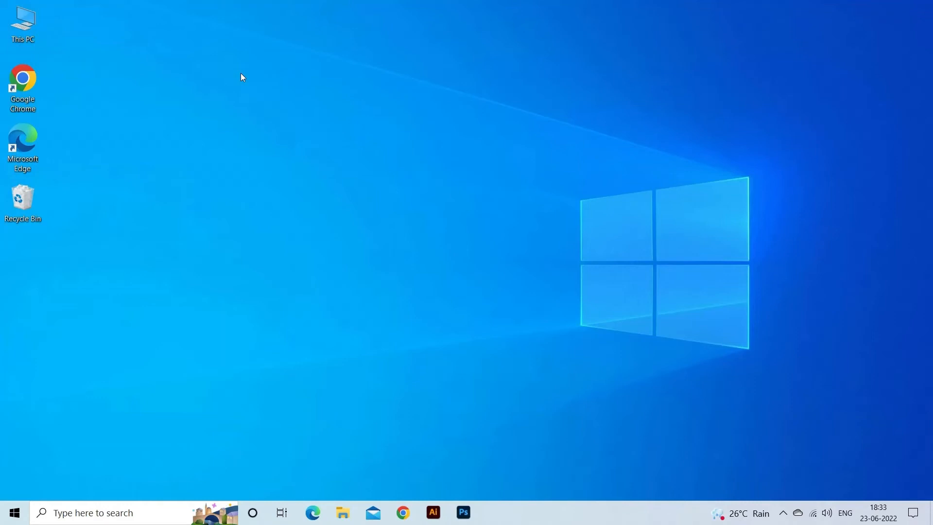
click(22, 23)
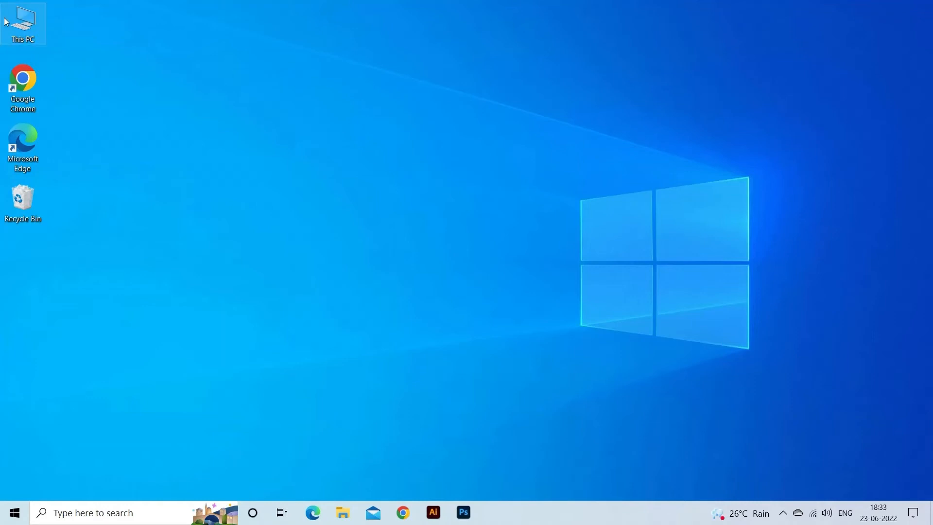
Show This PC and view the Properties of the SD (A:) drive.
double_click(23, 23)
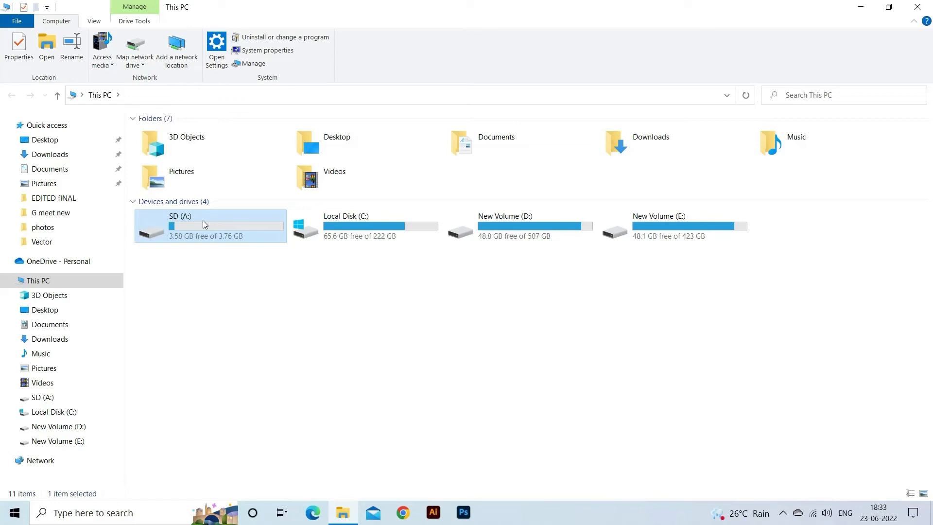
right_click(203, 224)
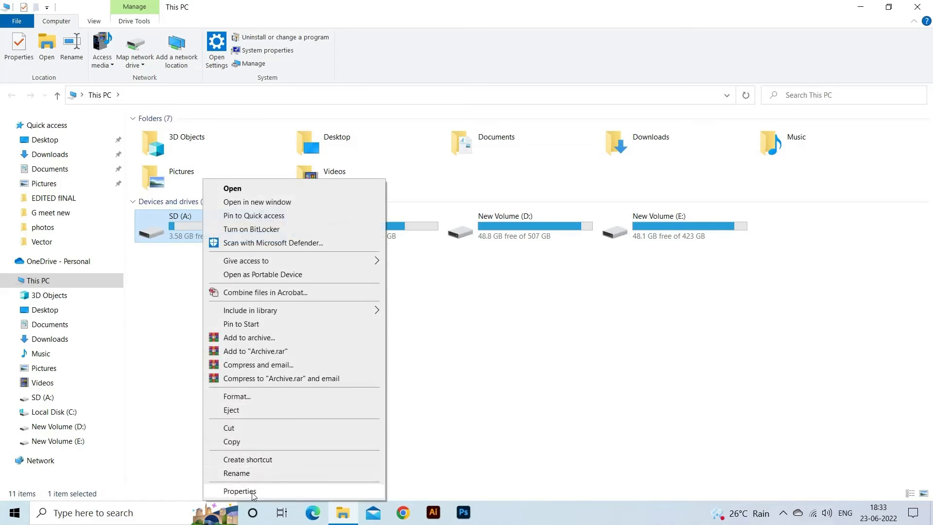
click(240, 491)
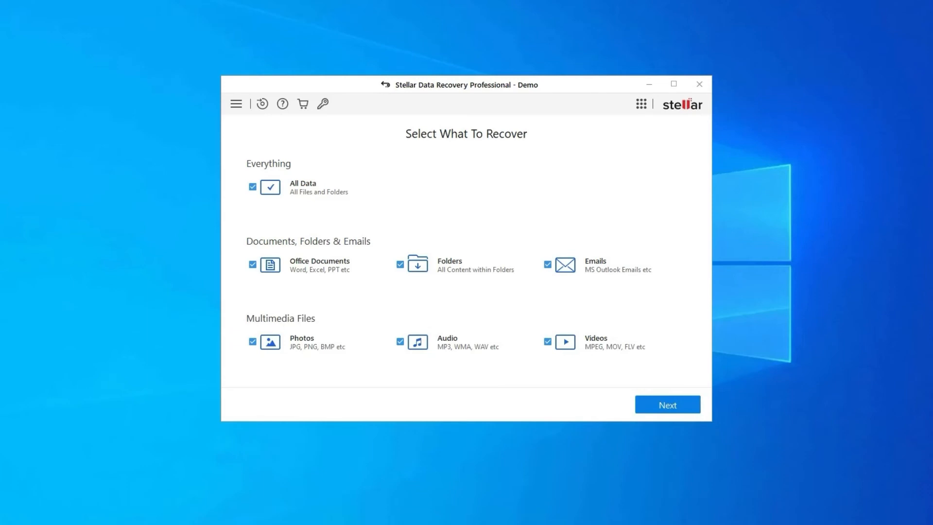
Recover all data types and scan Local Disk (H:) under Connected Drives.
click(667, 404)
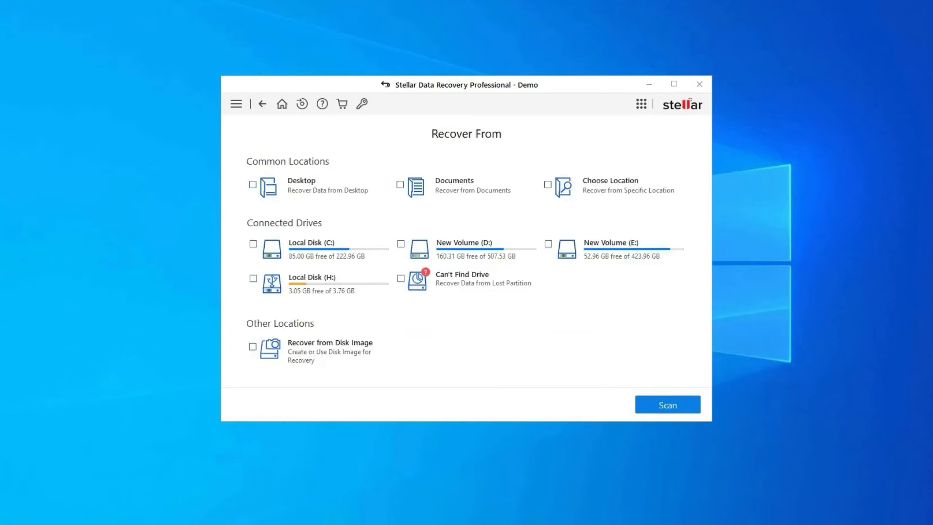
click(252, 279)
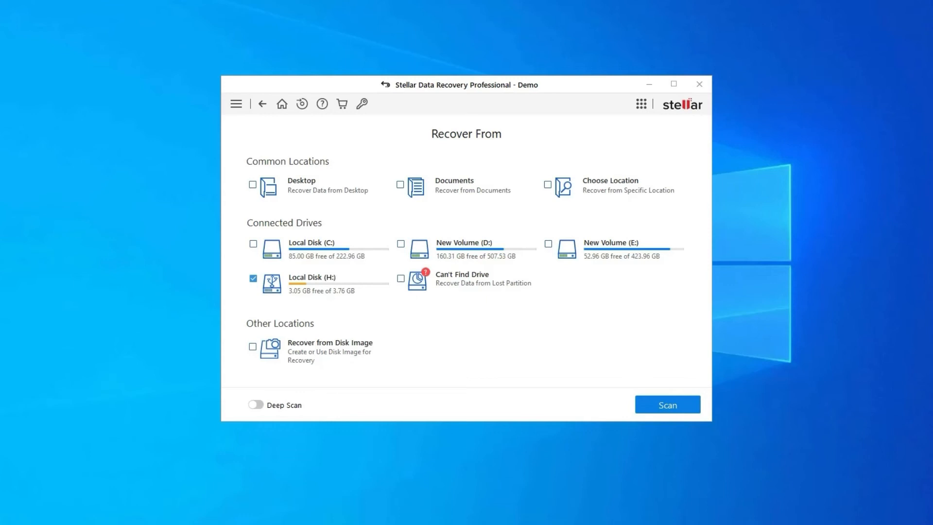
click(252, 279)
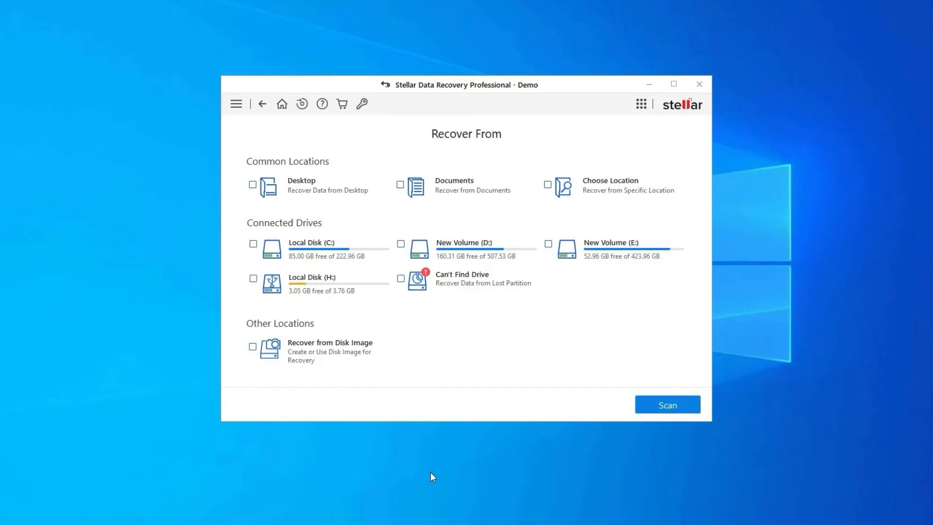
mouse_move(287, 314)
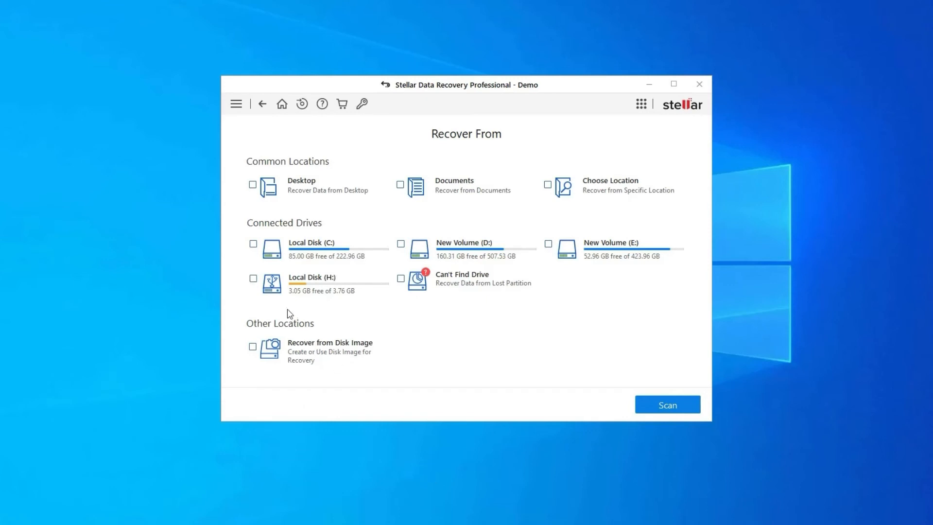
mouse_move(797, 311)
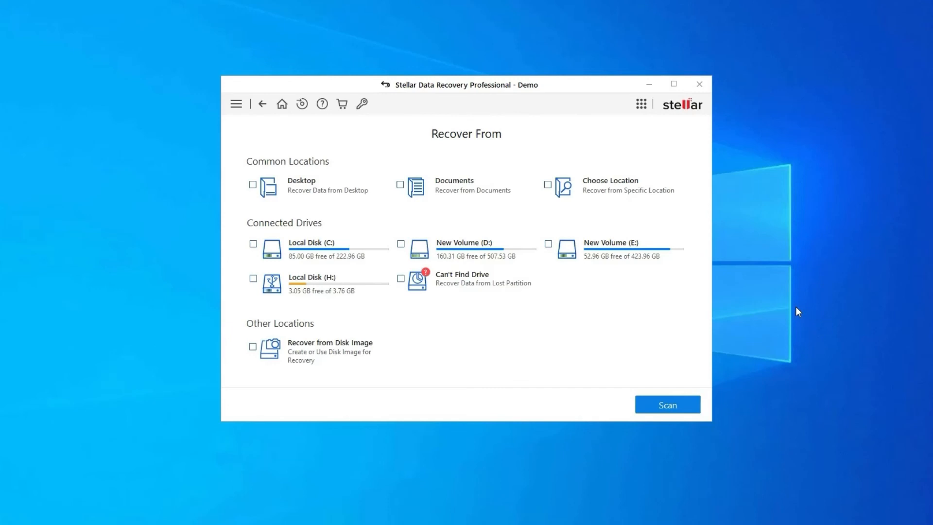
mouse_move(334, 291)
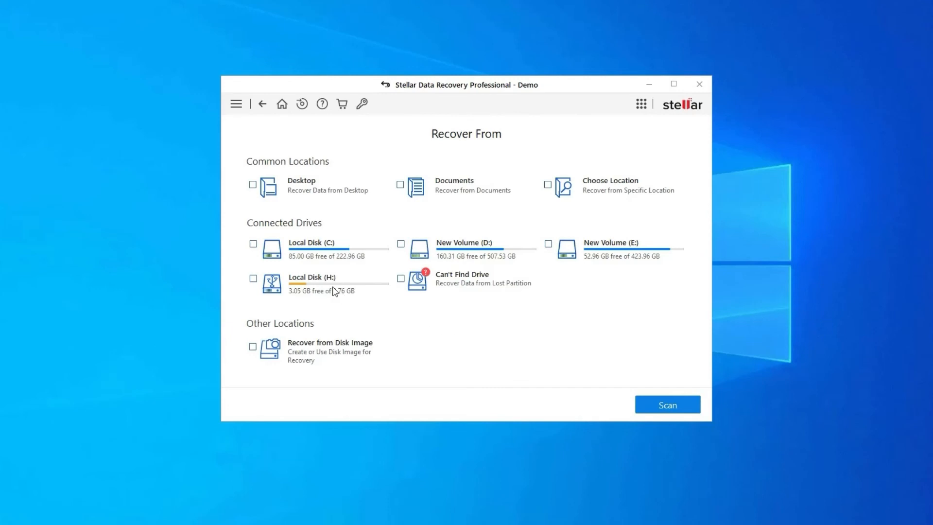
click(253, 278)
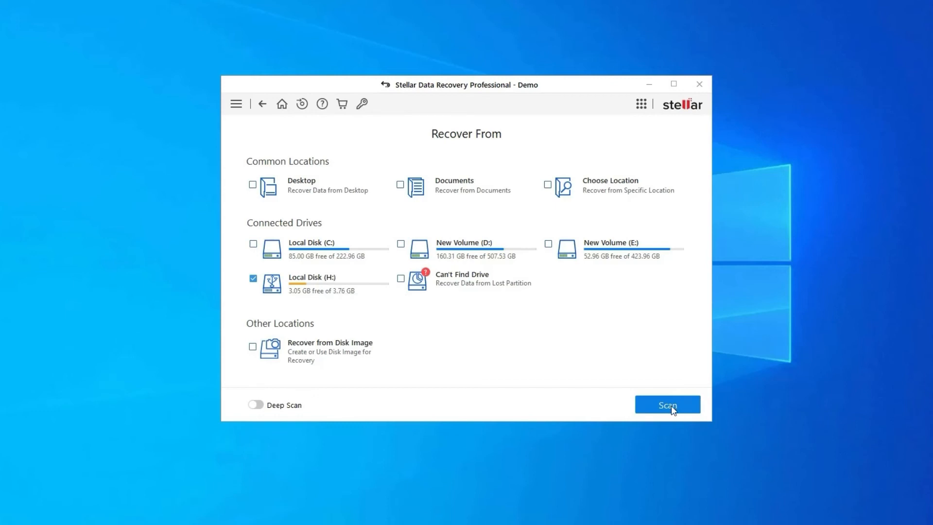
click(666, 405)
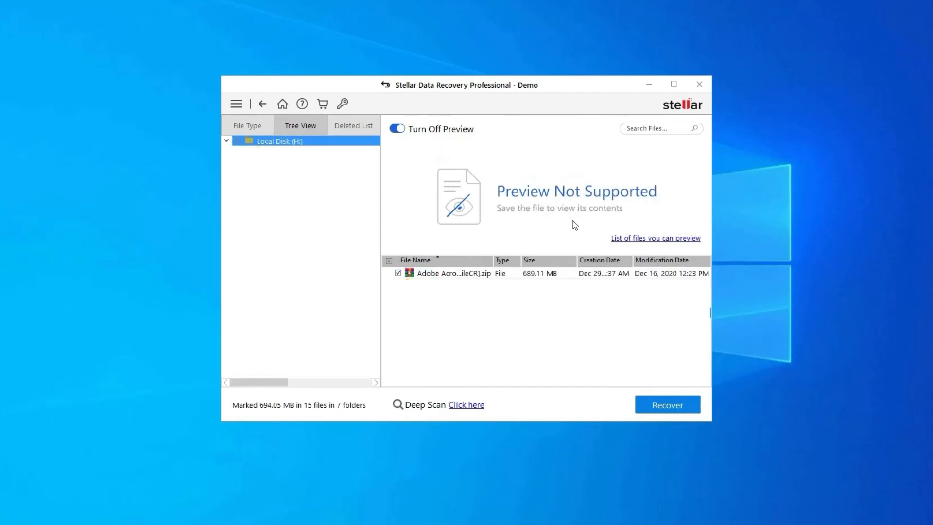
mouse_move(581, 365)
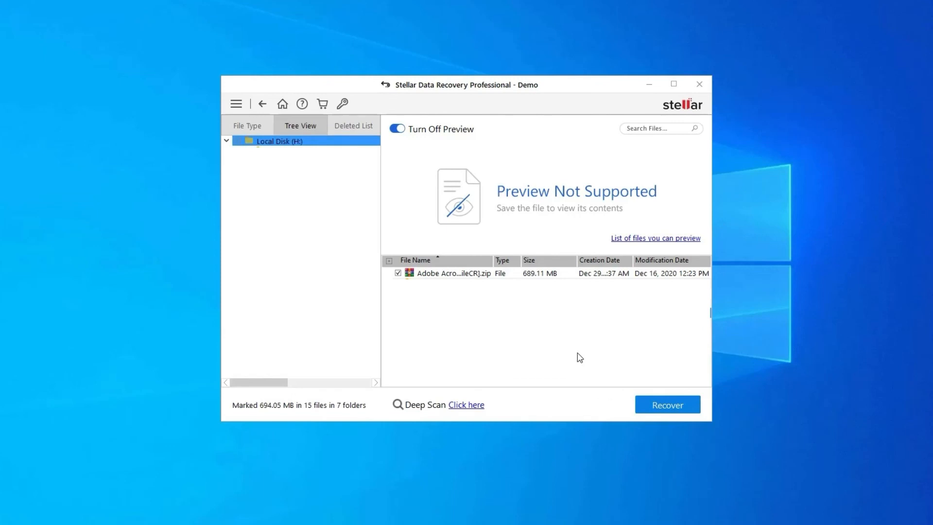
Select the found zip file and recover the marked files from Local Disk (H:).
click(452, 273)
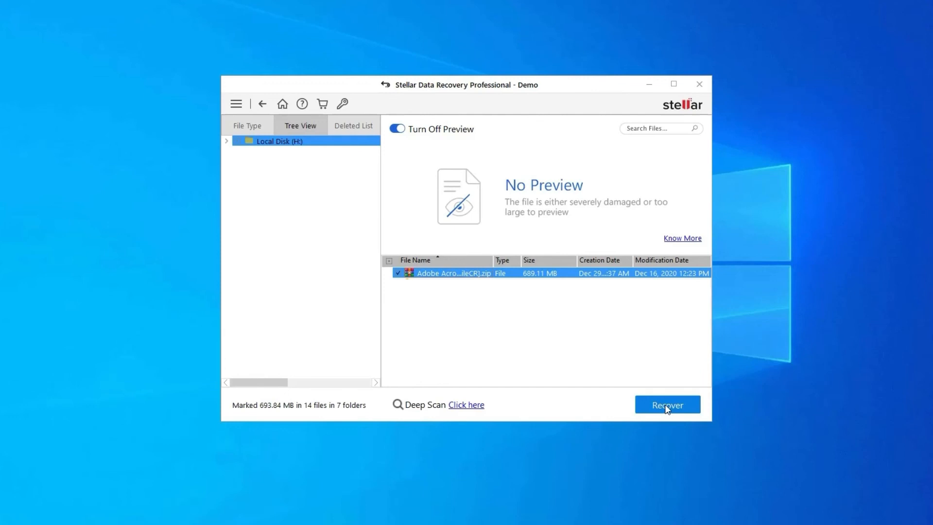
click(666, 404)
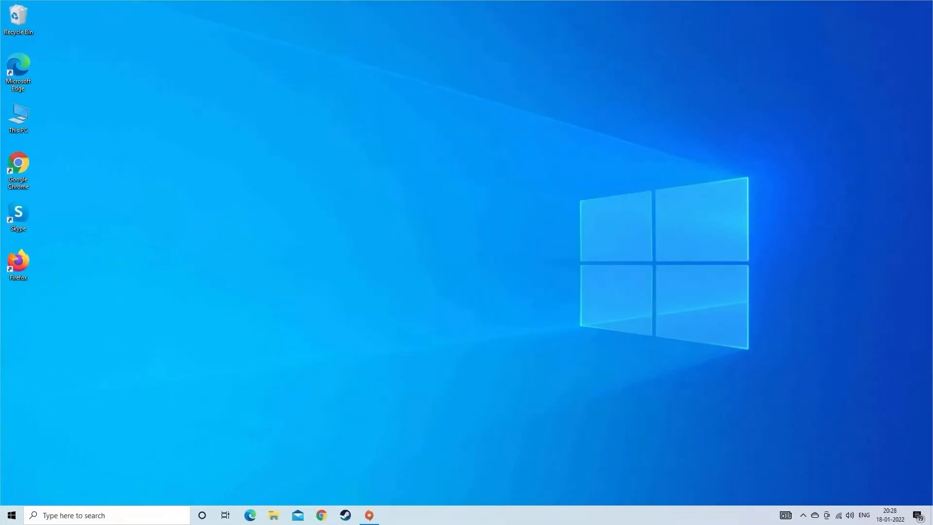